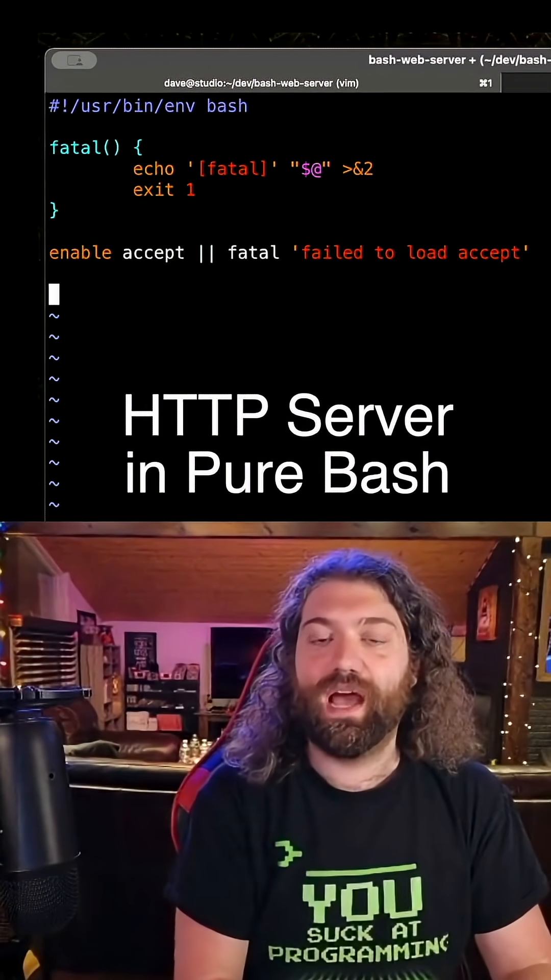
text(accept -v fd -r ip 808)
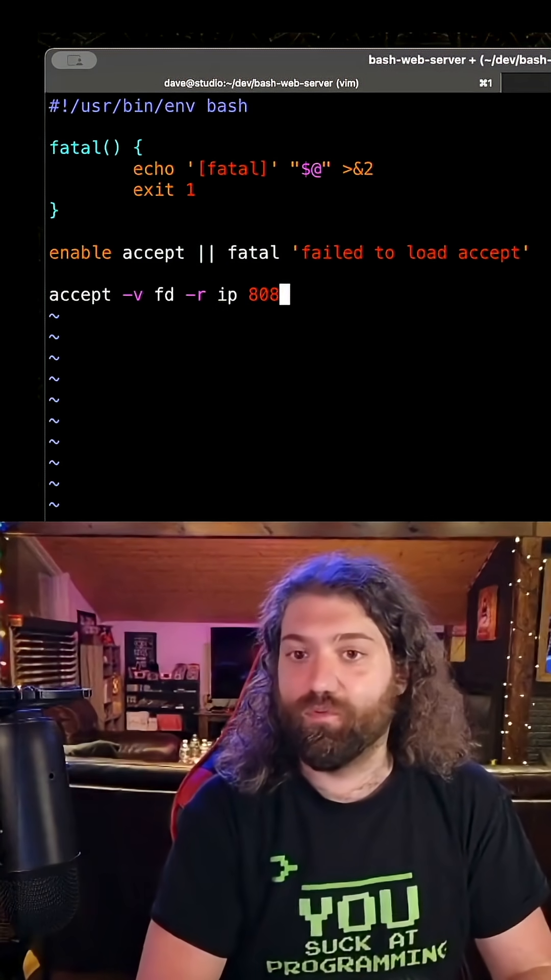
text(0)
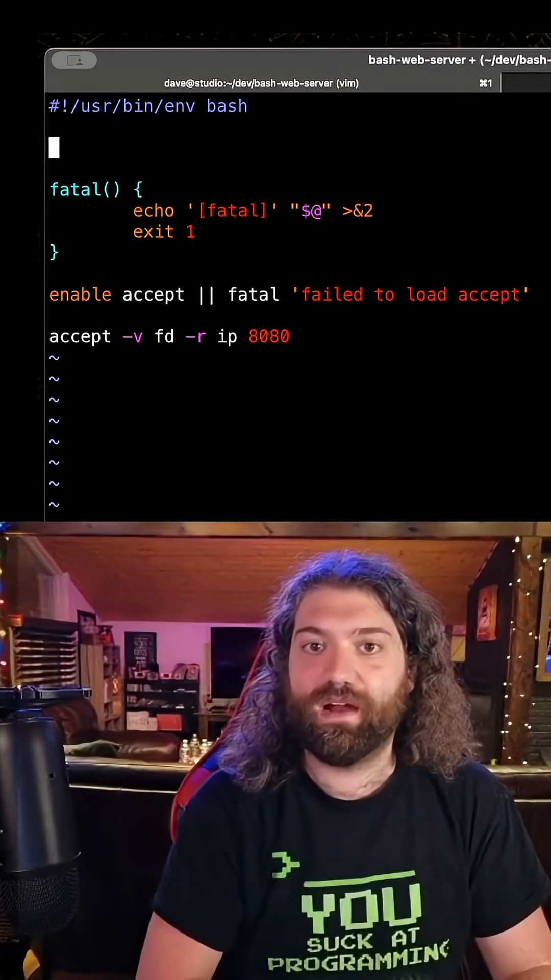
text(PO)
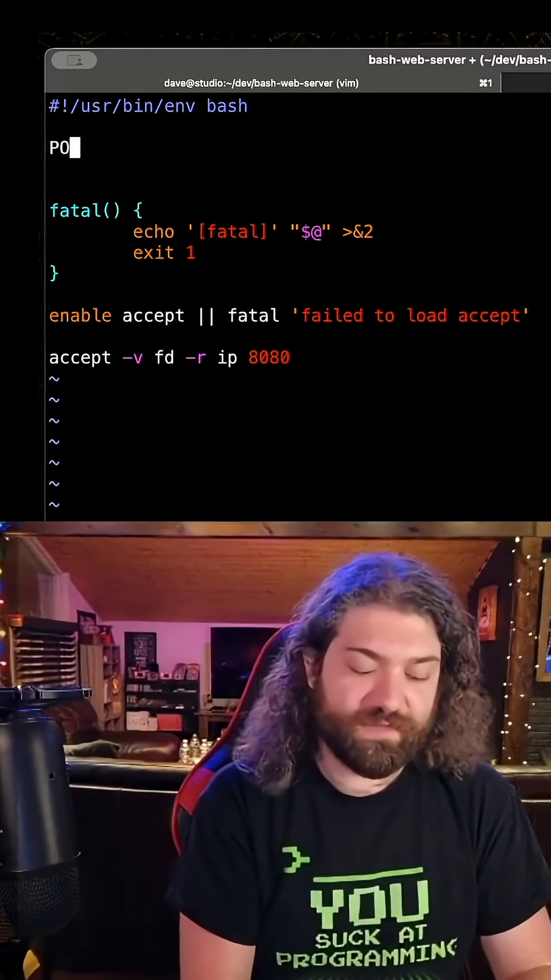
text(RT=8080)
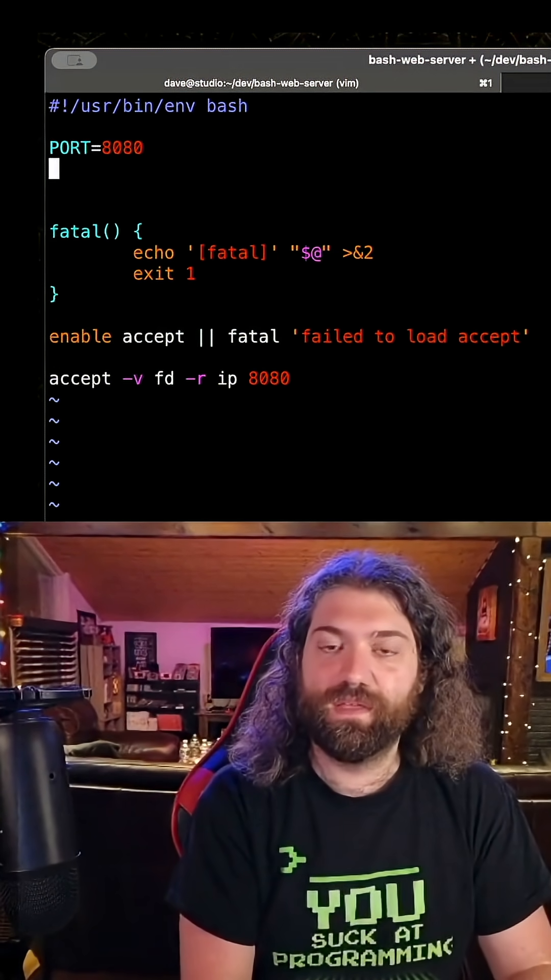
text(ADDRESS=')
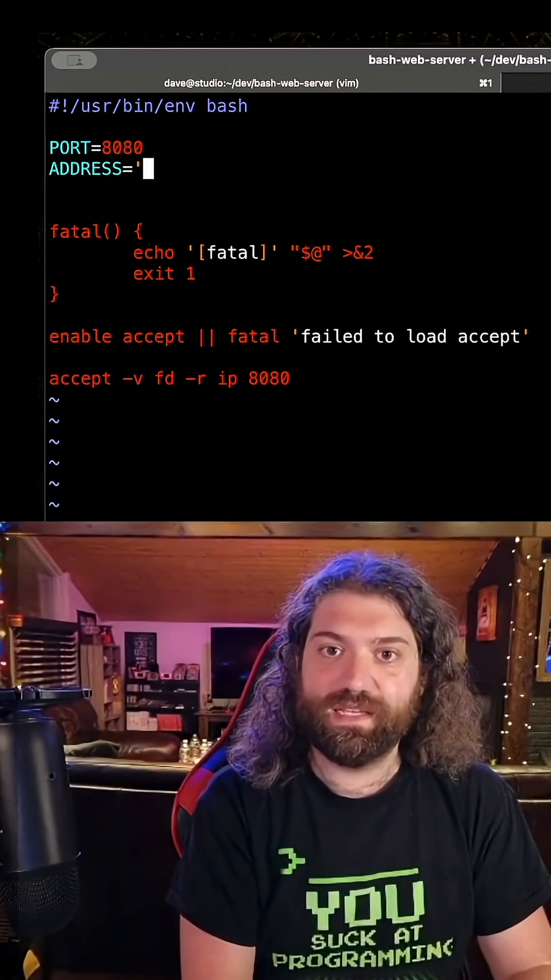
text(0.0.0.0)
click(170, 378)
text( -b "$)
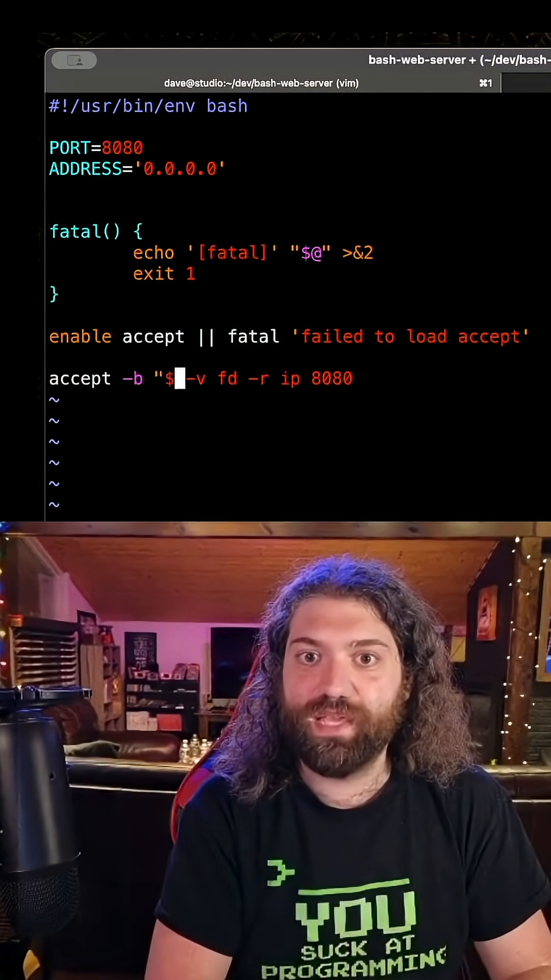
text(ADDRESS)
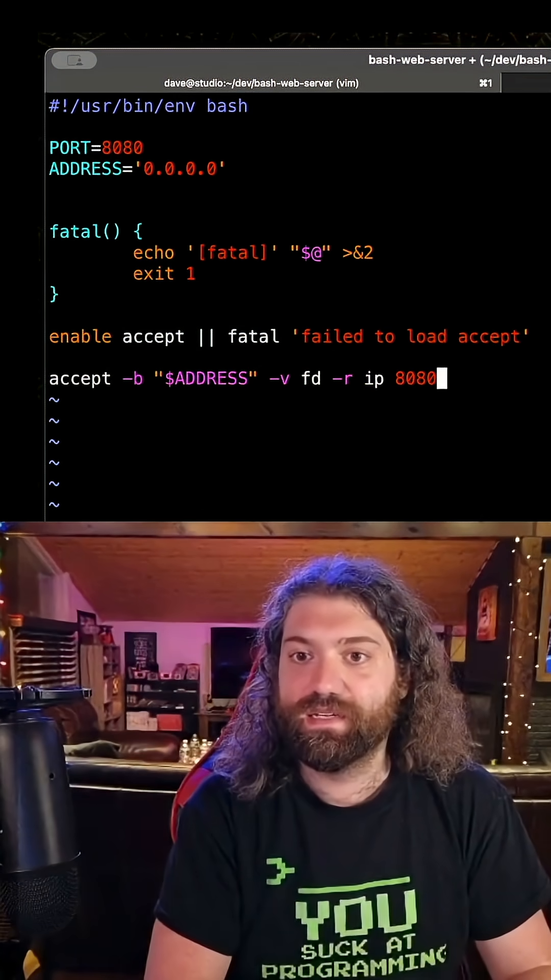
text("$PORT)
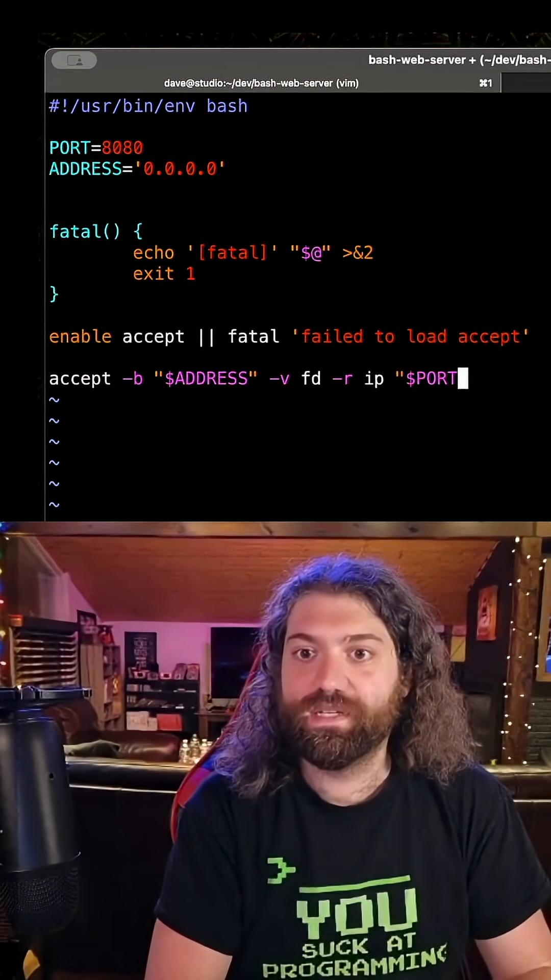
text(echo "listening on http:/)
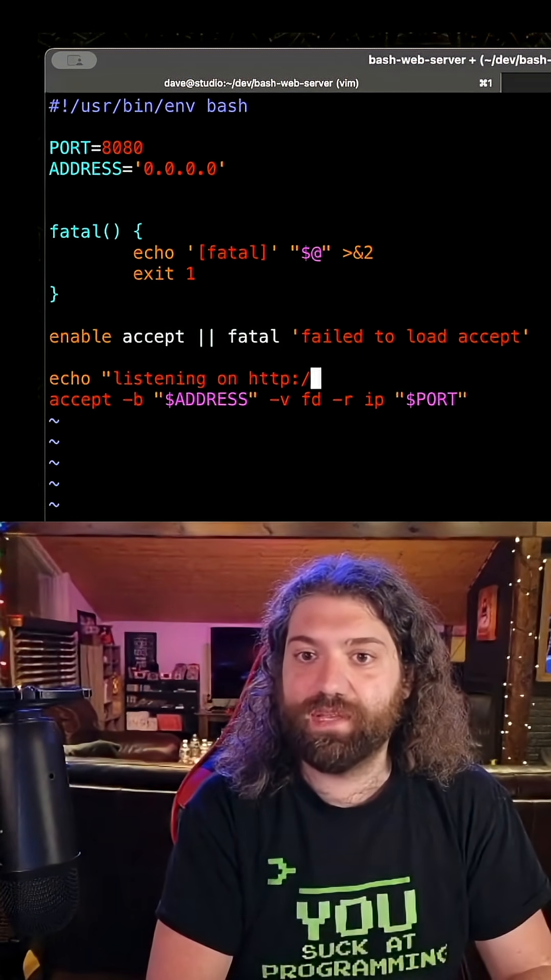
text($ADDRESS:)
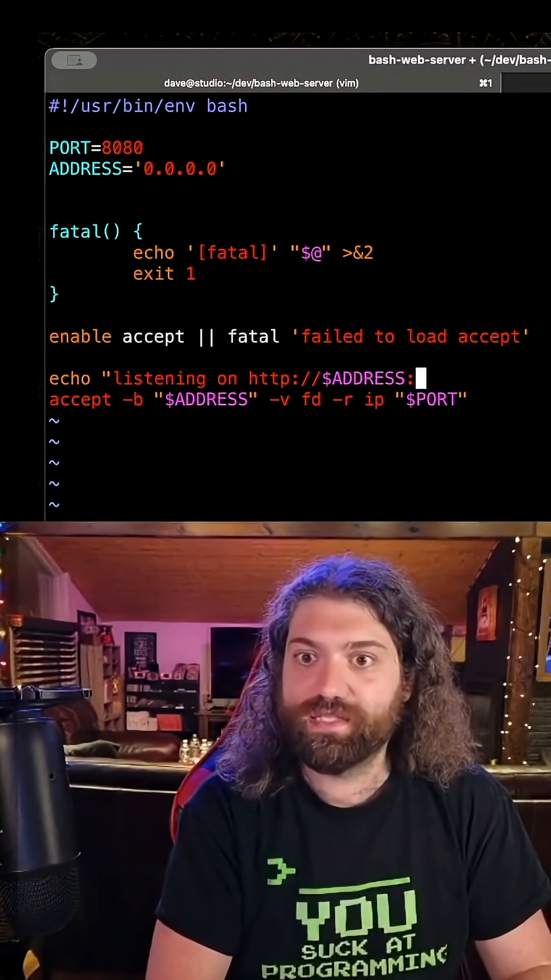
text($PORT")
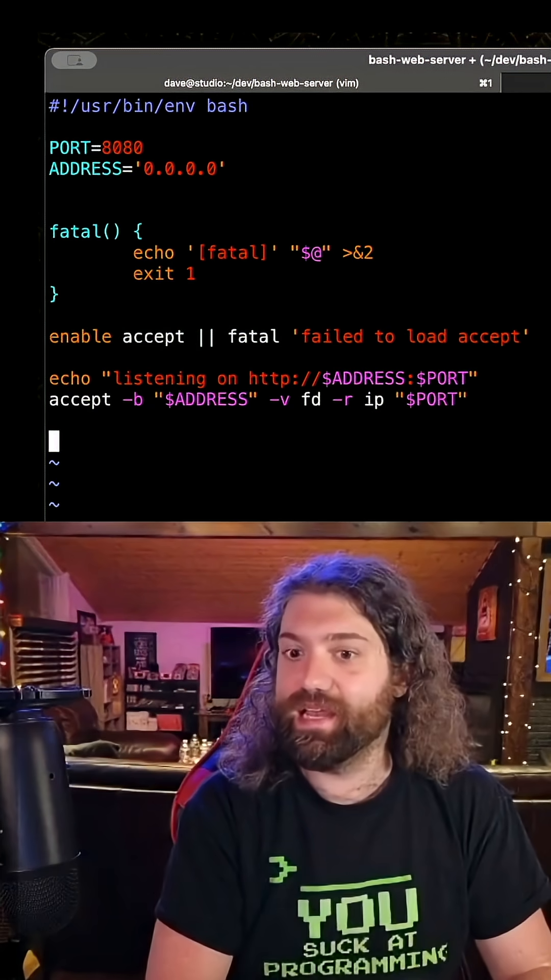
text(read -u ")
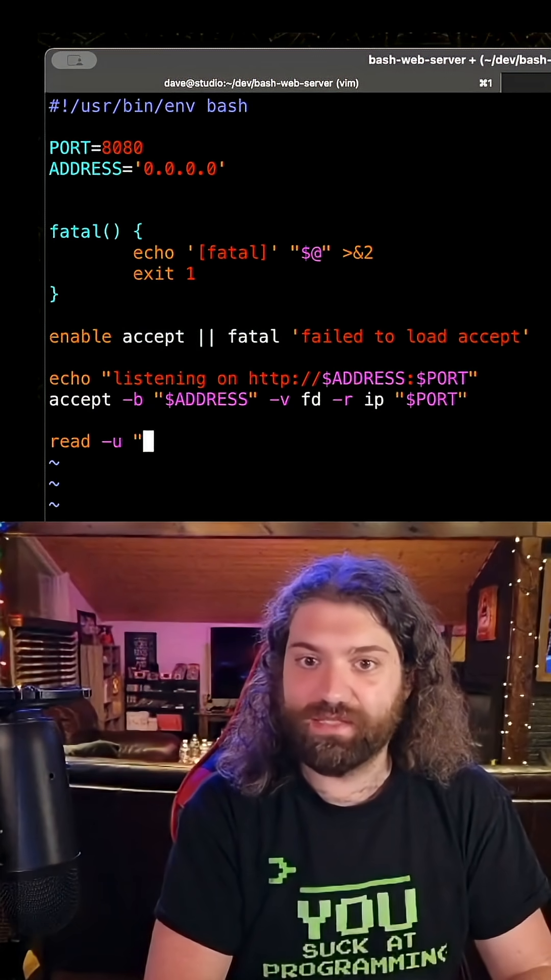
text($fd" line)
text(echo ")
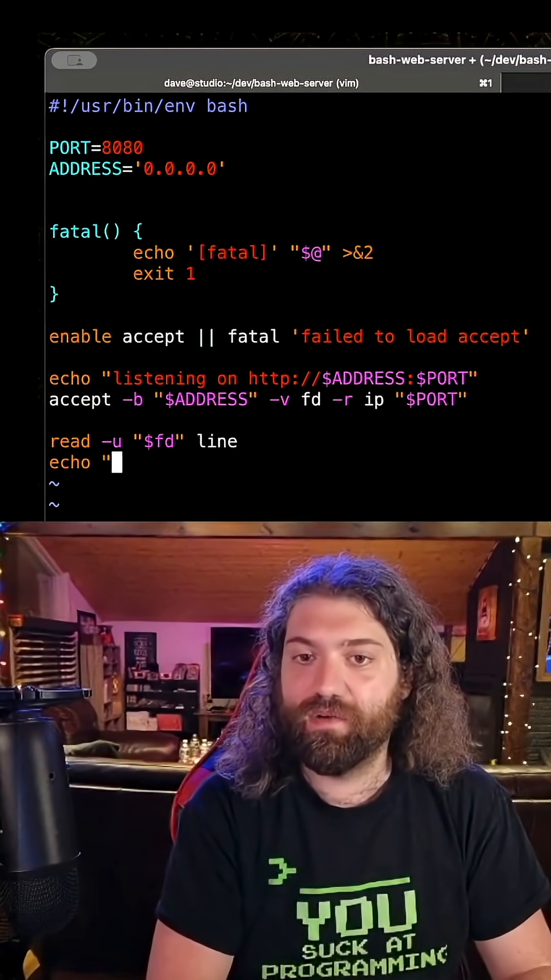
text(got data: $line)
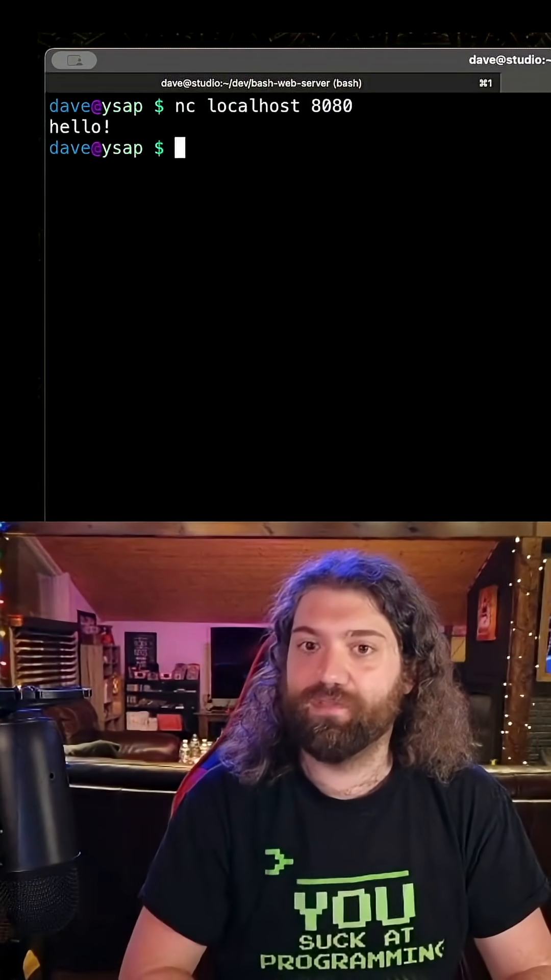
text(curl l)
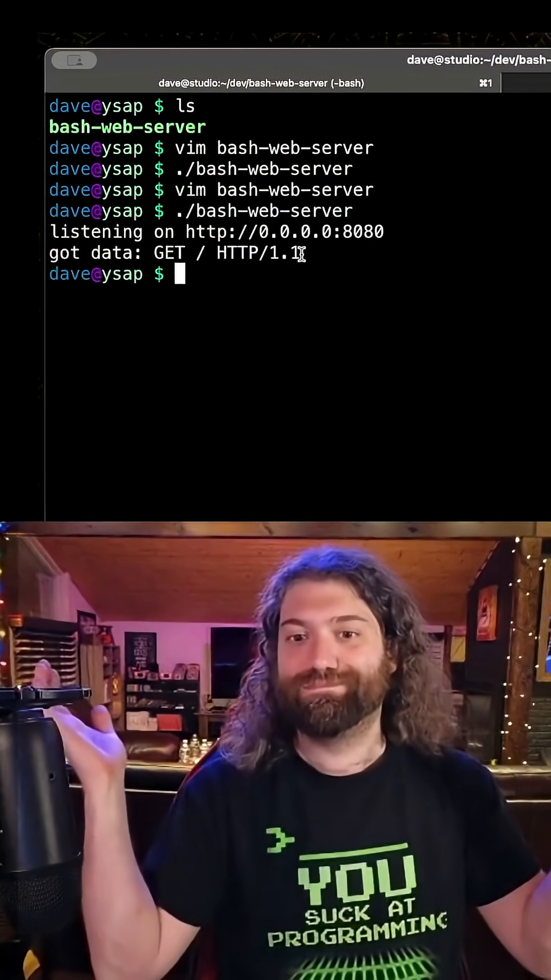
text(./bash-web-server)
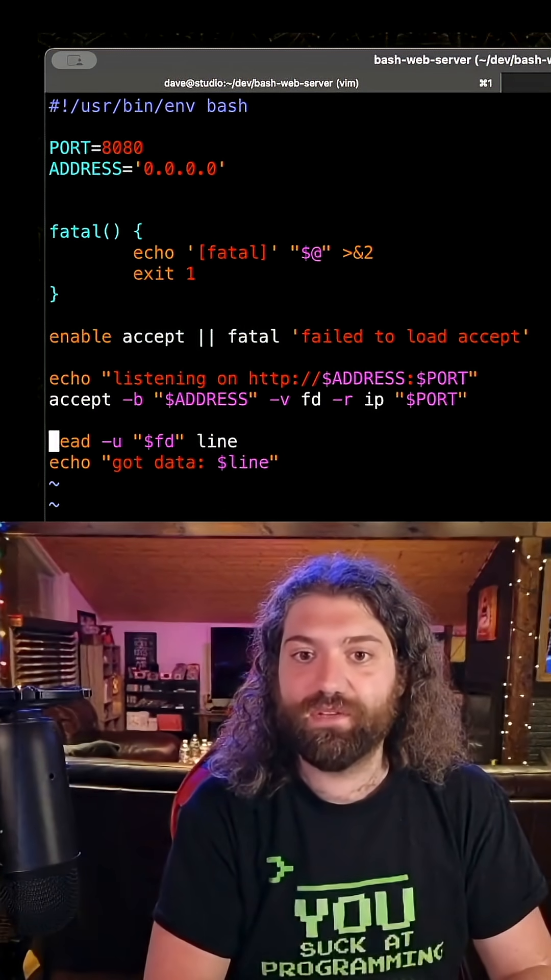
text(while)
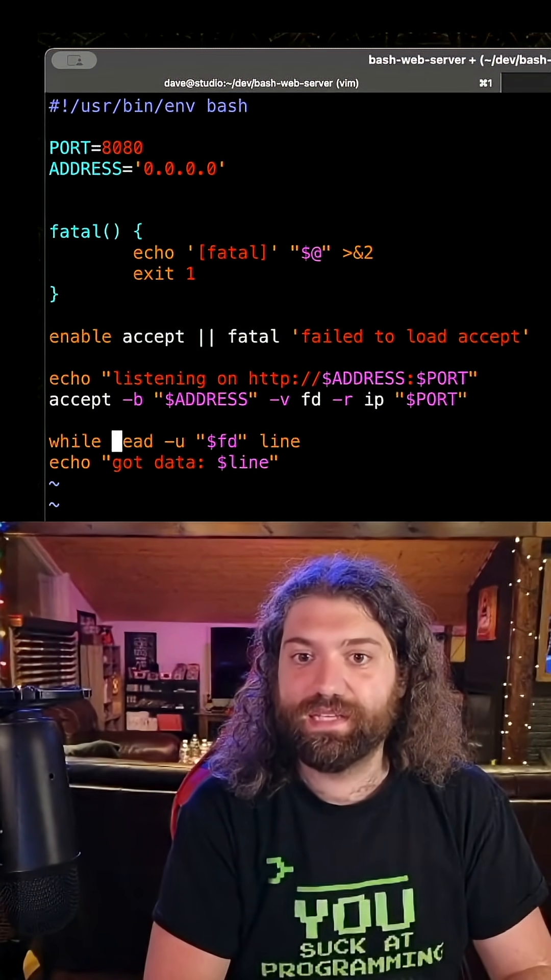